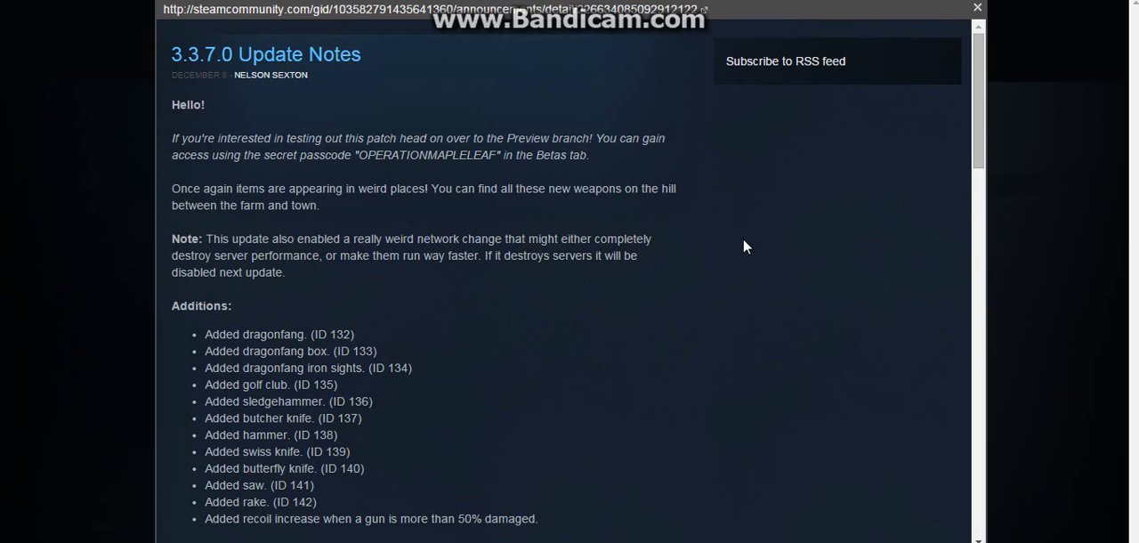
Step: Keep the current colour scheme in the Windows warning and return to the 3.3.7.0 Update Notes
{"action": "scroll", "scroll_direction": "down", "scroll_amount": 3}
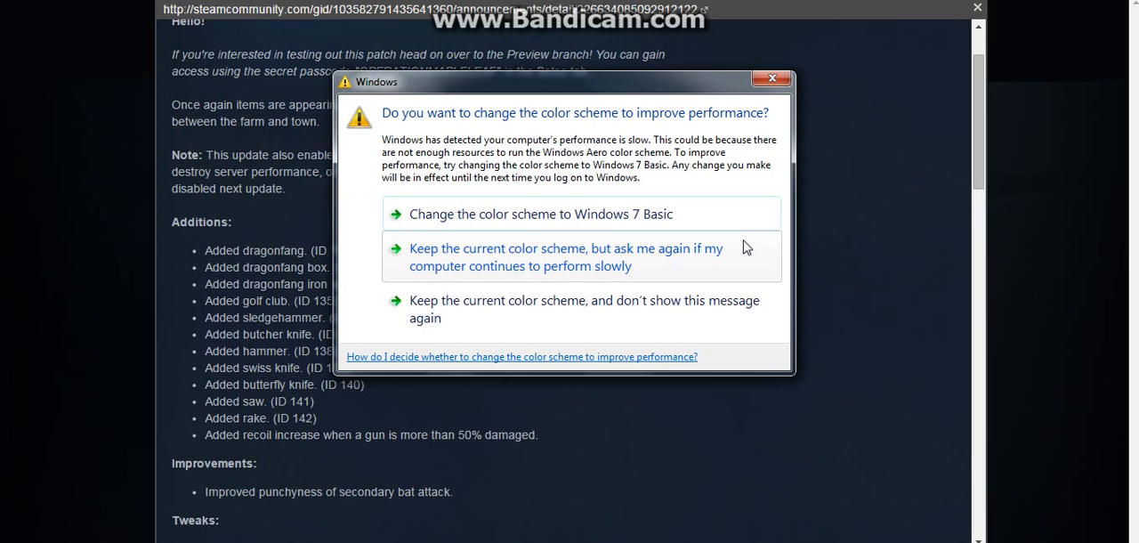
{"action": "left_click", "coordinate": [772, 78]}
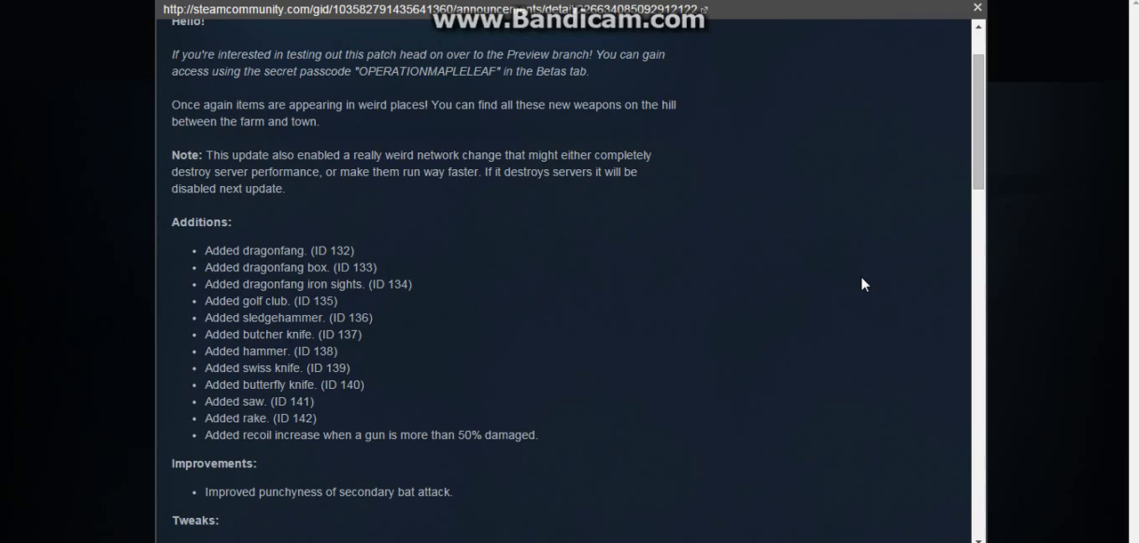
{"action": "mouse_move", "coordinate": [642, 253]}
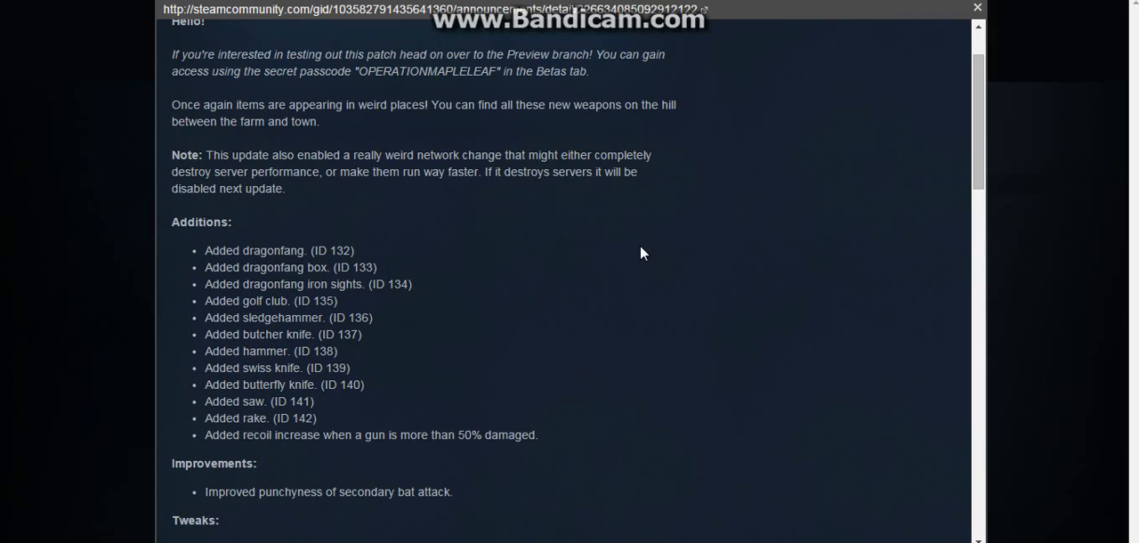
{"action": "mouse_move", "coordinate": [719, 199]}
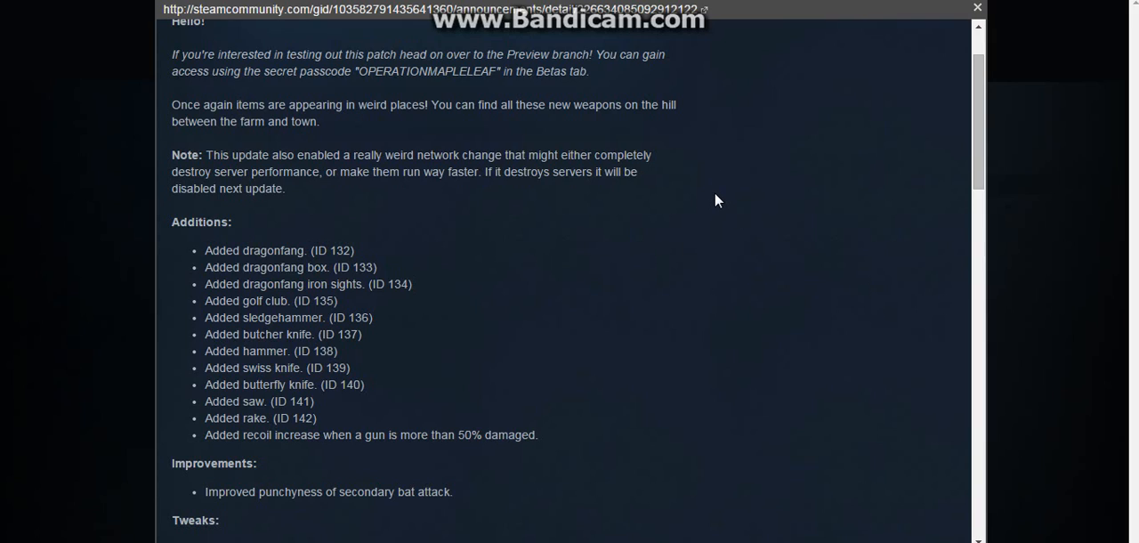
{"action": "mouse_move", "coordinate": [695, 223]}
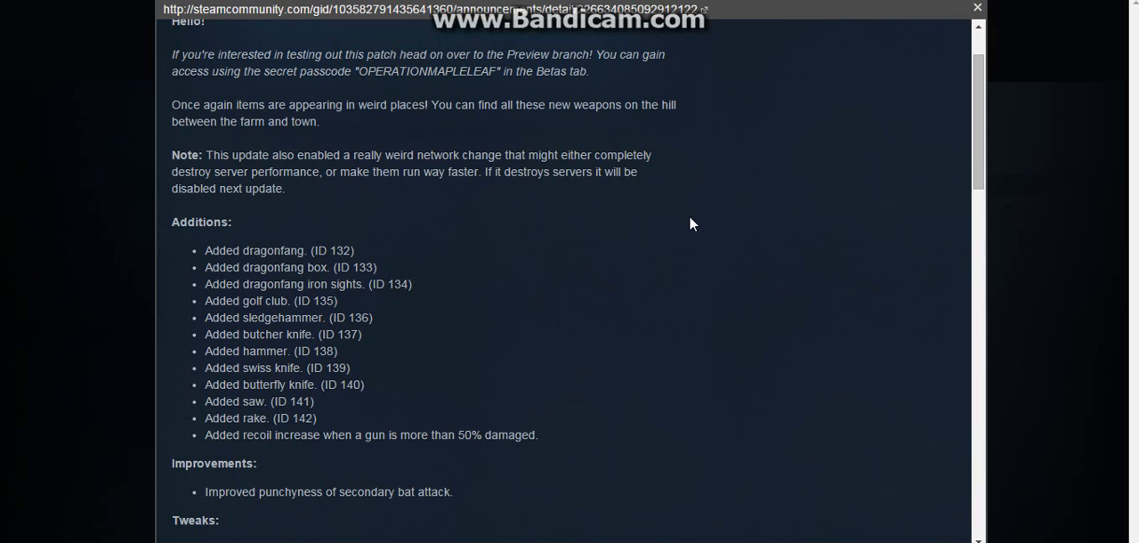
{"action": "mouse_move", "coordinate": [381, 254]}
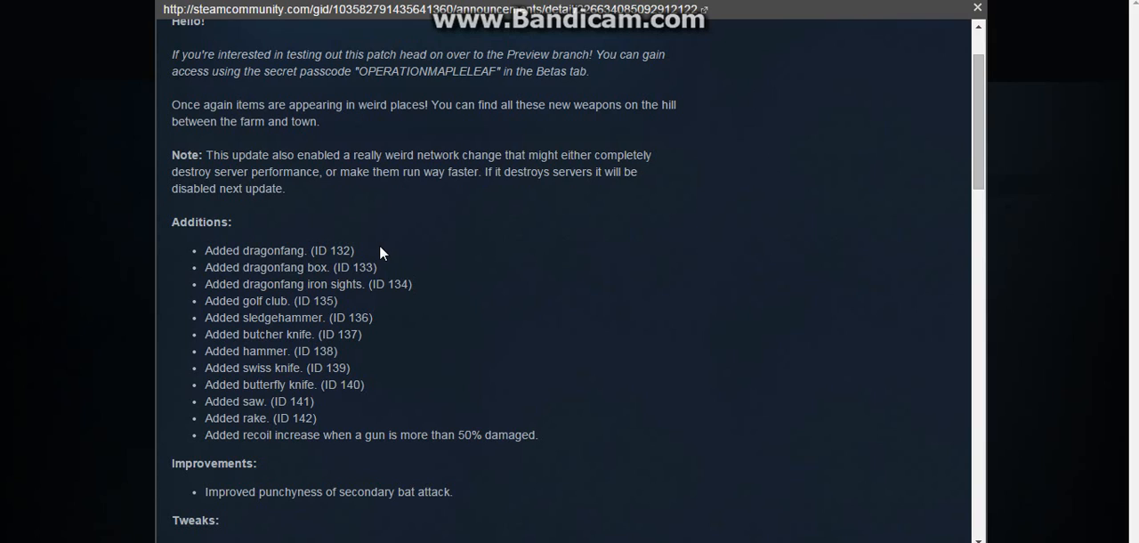
{"action": "mouse_move", "coordinate": [630, 267]}
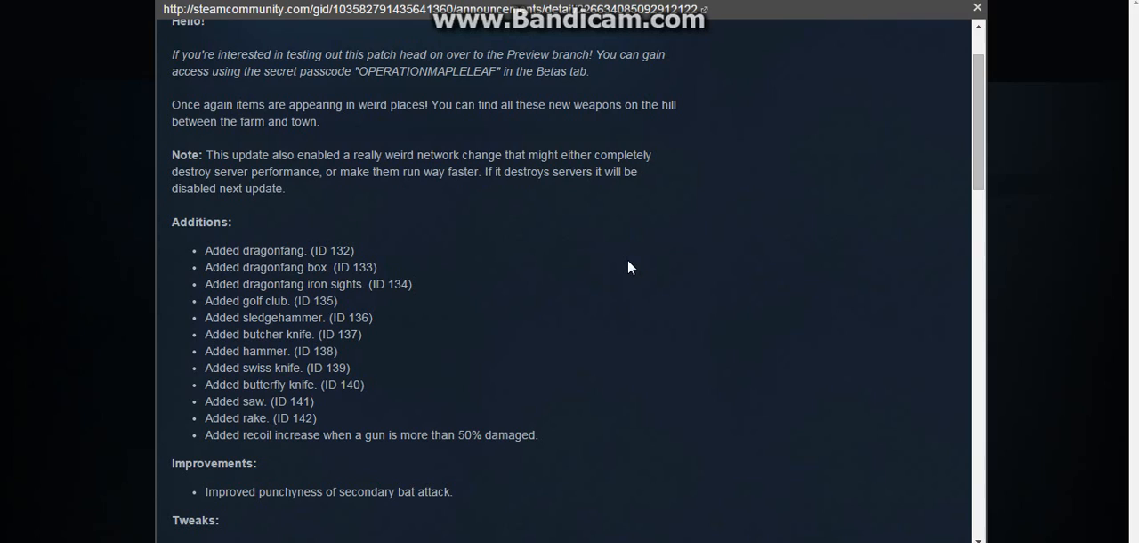
{"action": "mouse_move", "coordinate": [587, 232]}
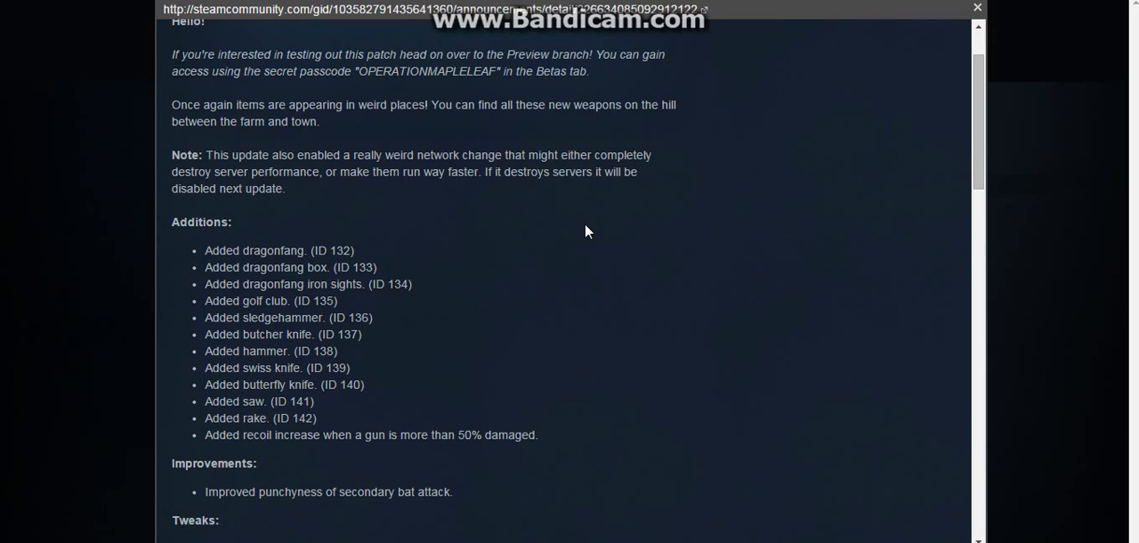
{"action": "mouse_move", "coordinate": [544, 290]}
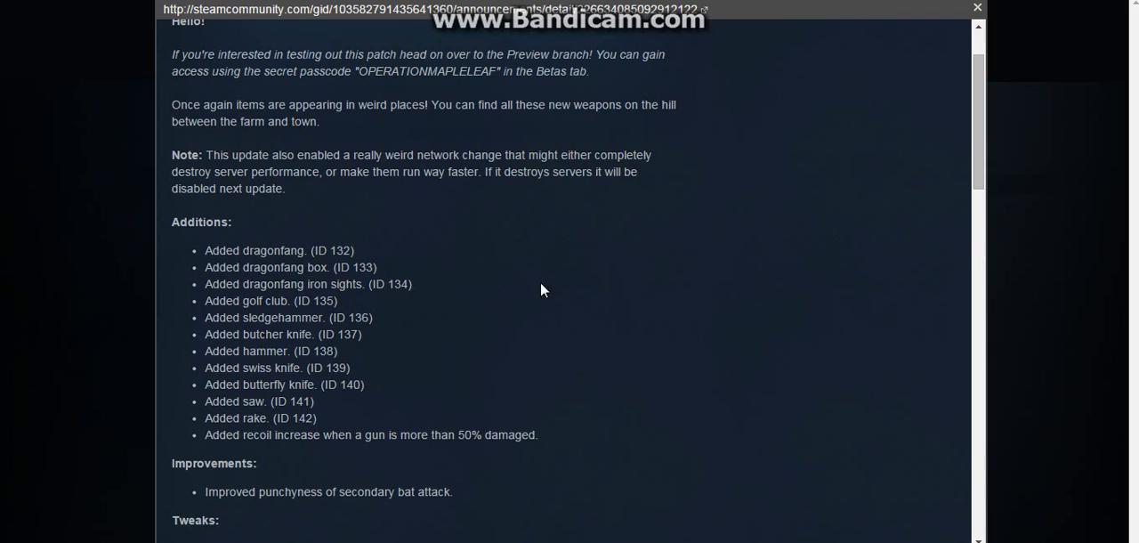
{"action": "mouse_move", "coordinate": [569, 308]}
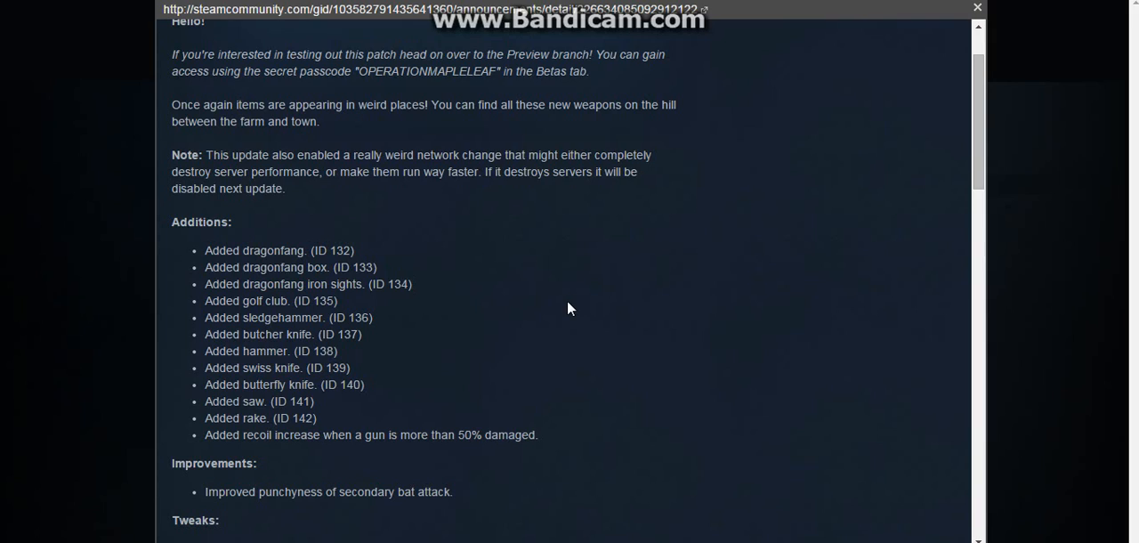
{"action": "mouse_move", "coordinate": [462, 258]}
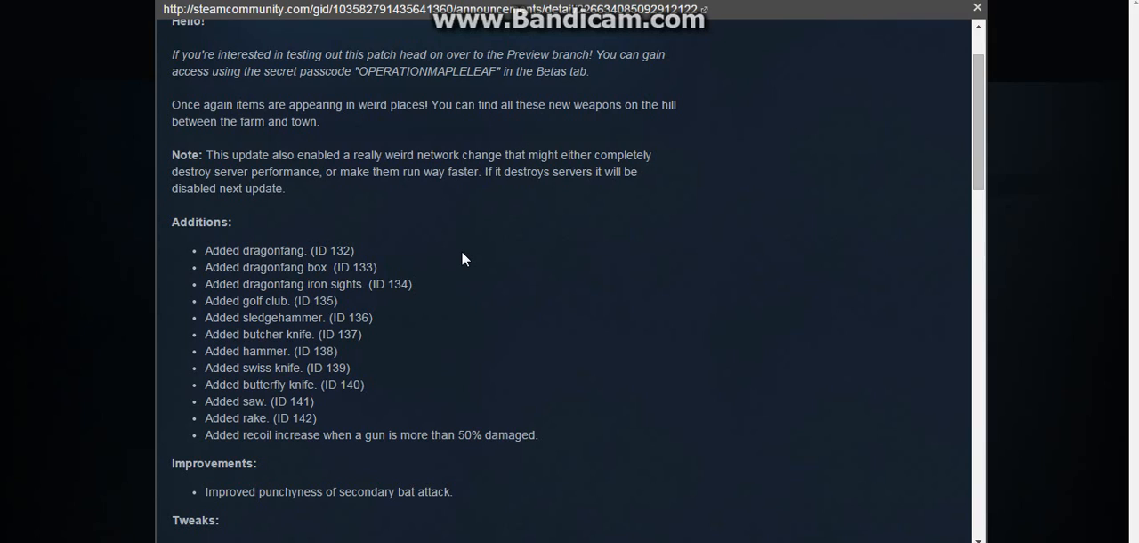
{"action": "mouse_move", "coordinate": [463, 267]}
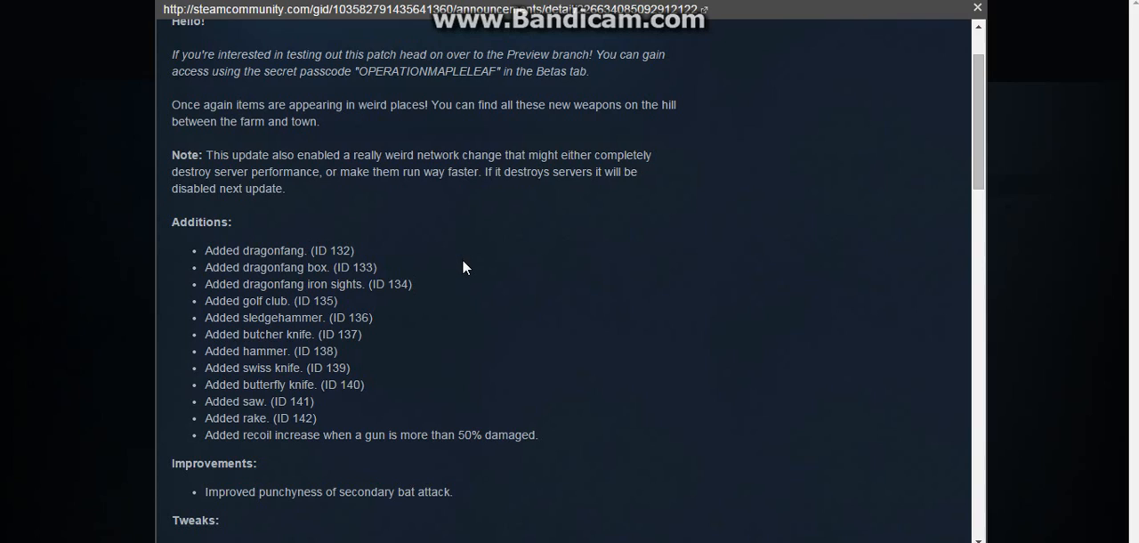
{"action": "mouse_move", "coordinate": [393, 332]}
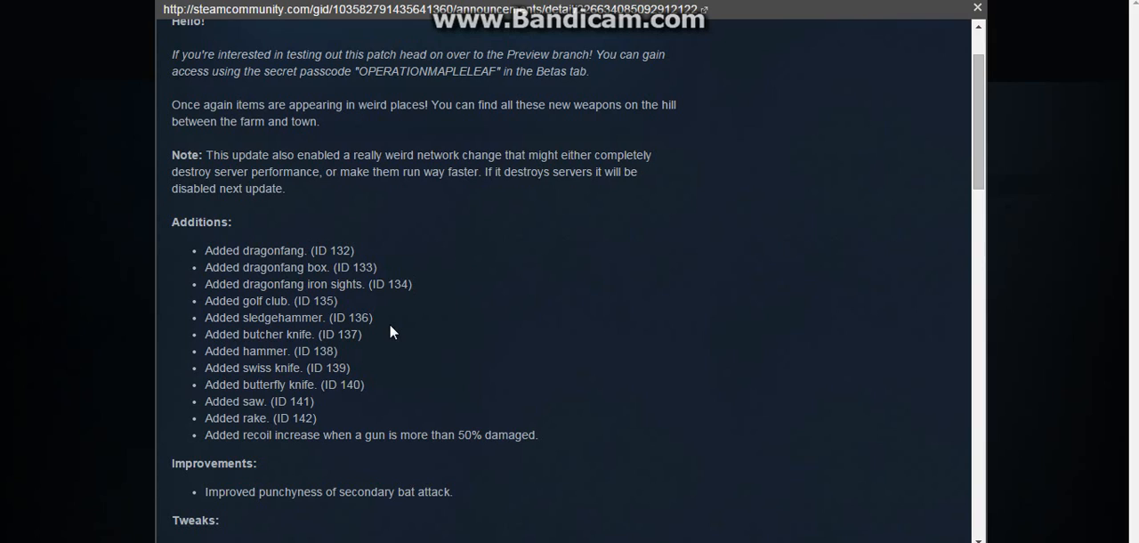
{"action": "mouse_move", "coordinate": [113, 297]}
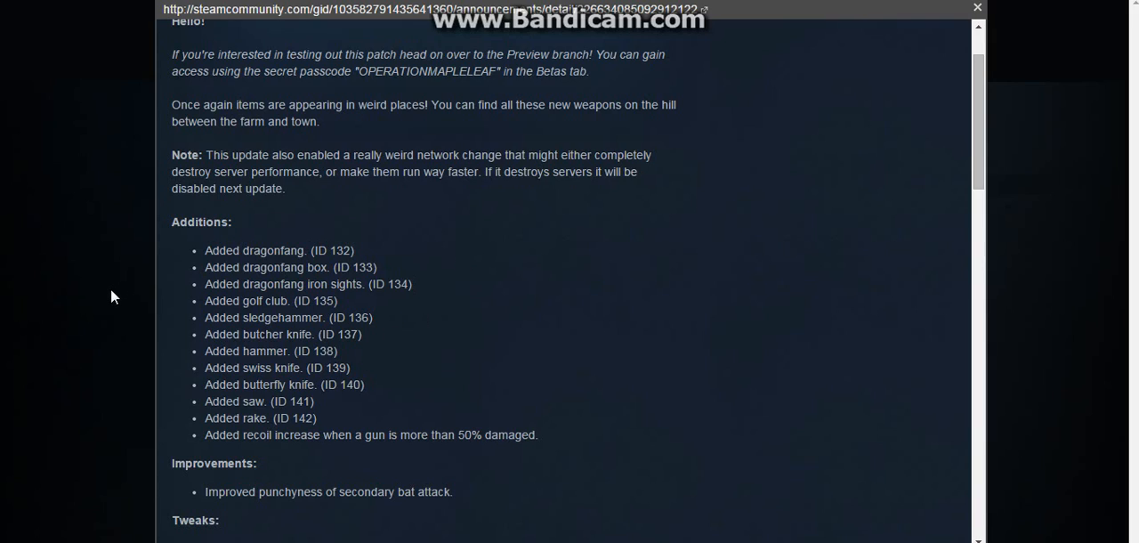